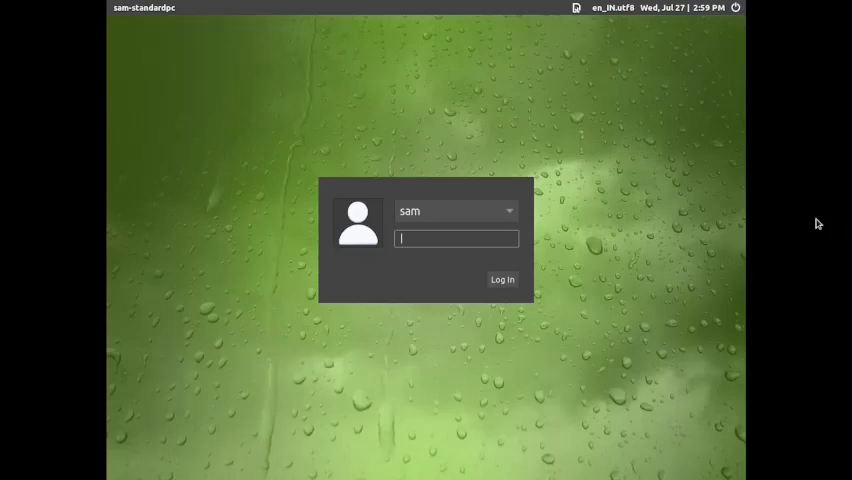
{"action": "mouse_move", "coordinate": [474, 196]}
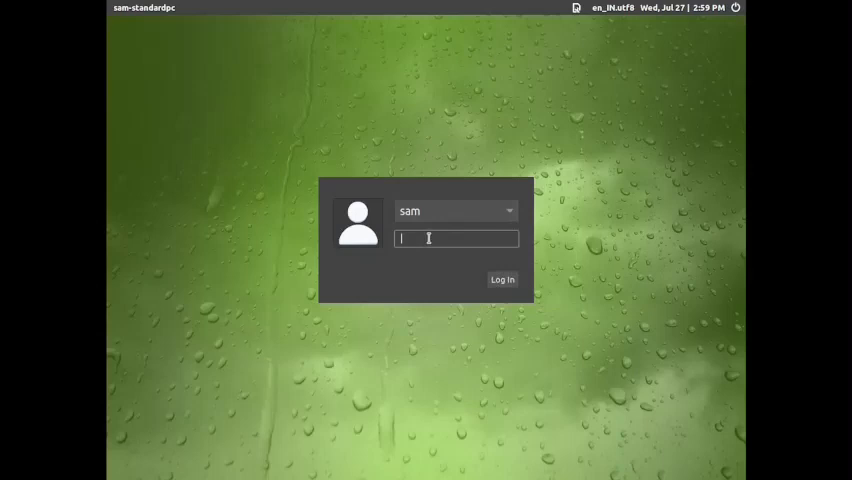
- Log in at the LightDM screen with the user's password to start the IceWM session
{"action": "type", "text": "password"}
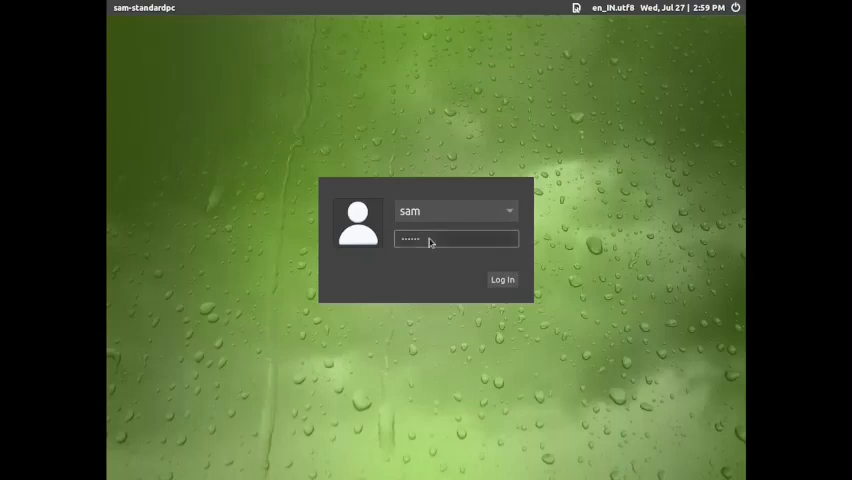
{"action": "left_click", "coordinate": [500, 280]}
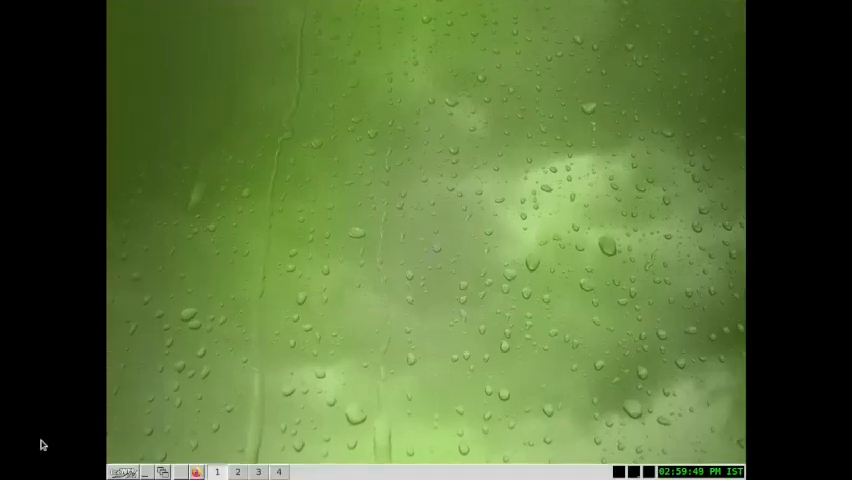
- Browse the IceWM start menu's program groups and submenus
{"action": "left_click", "coordinate": [120, 472]}
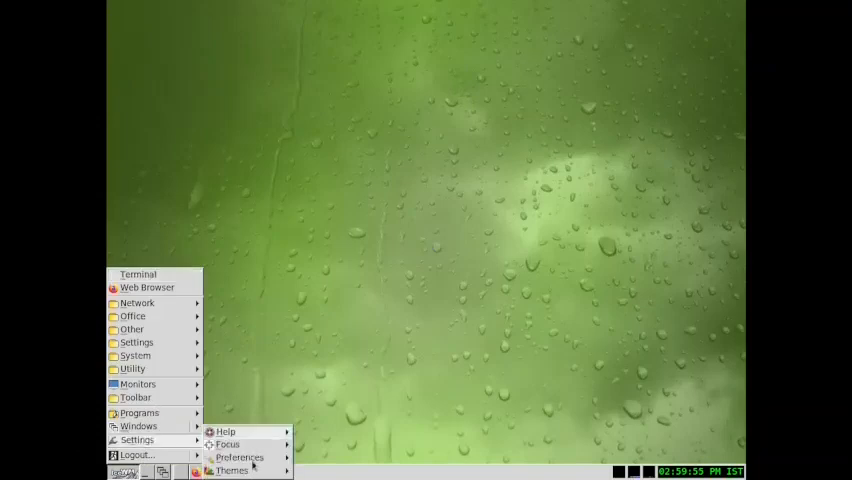
{"action": "left_click", "coordinate": [240, 456]}
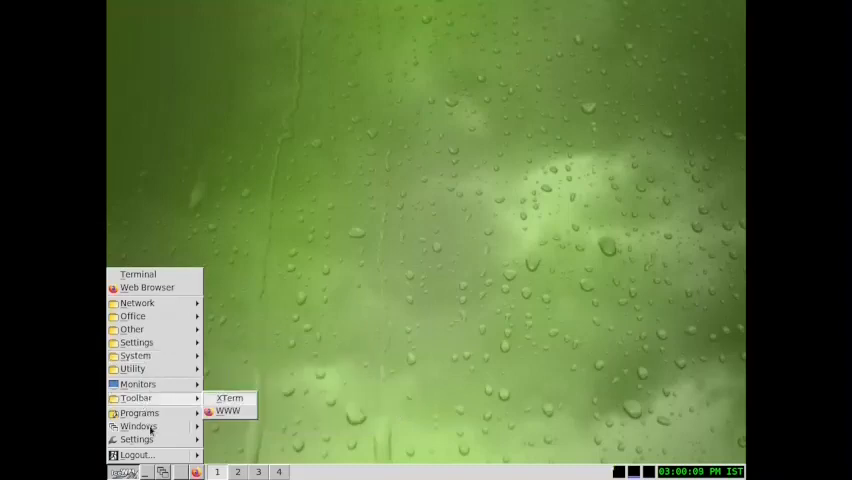
{"action": "left_click", "coordinate": [138, 426]}
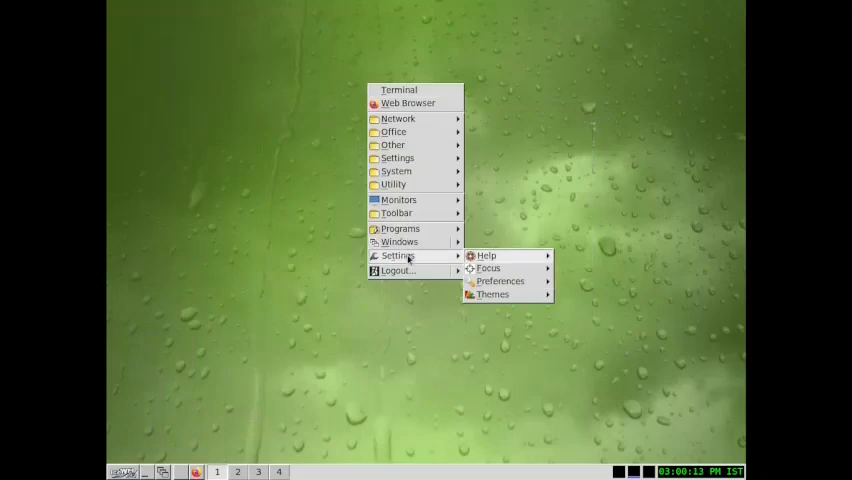
{"action": "mouse_move", "coordinate": [520, 280]}
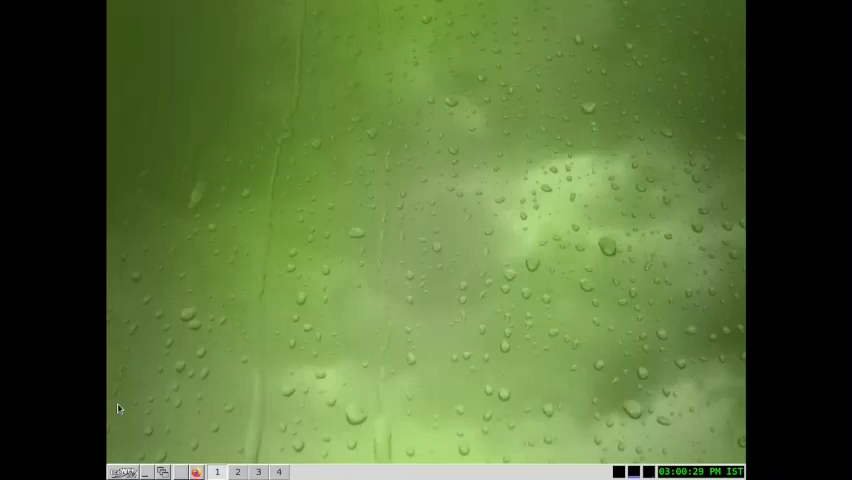
- Check and dismiss the Window List, then expand Settings to find Software & Updates
{"action": "left_click", "coordinate": [122, 472]}
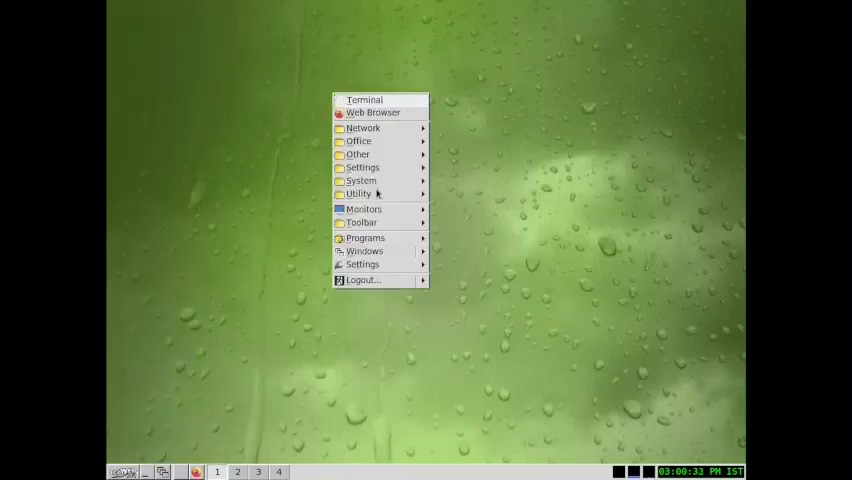
{"action": "mouse_move", "coordinate": [360, 180]}
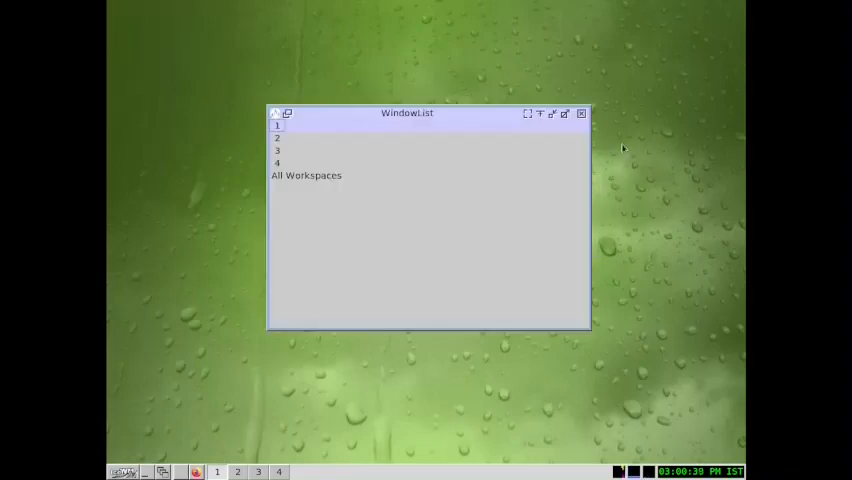
{"action": "left_click", "coordinate": [580, 112]}
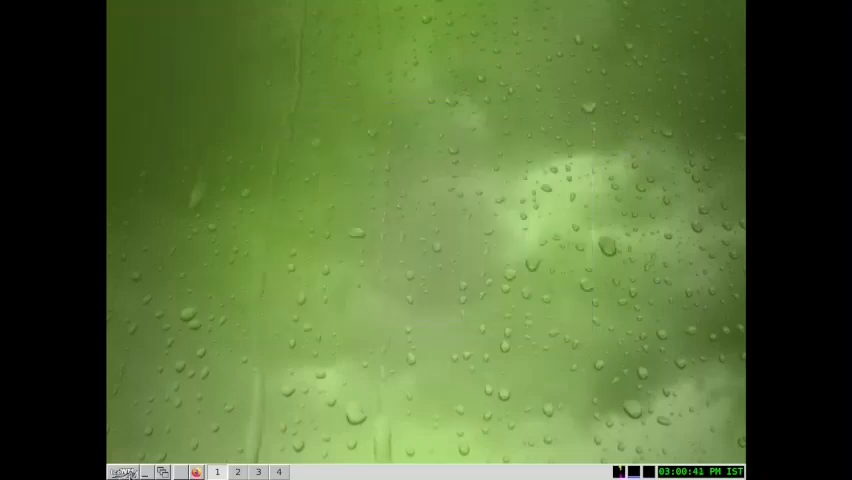
{"action": "left_click", "coordinate": [132, 368]}
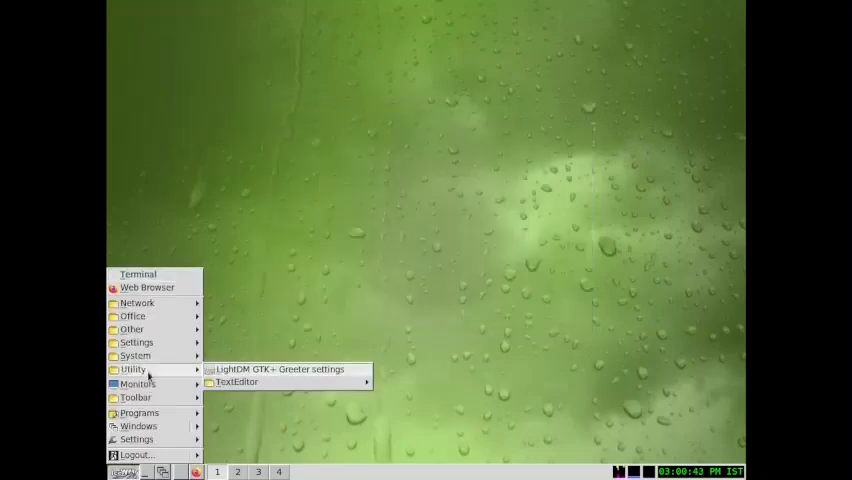
{"action": "mouse_move", "coordinate": [136, 356]}
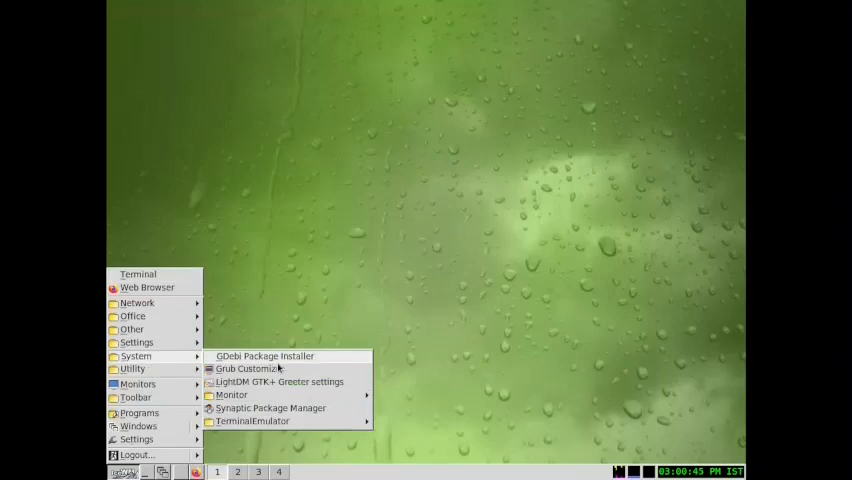
{"action": "mouse_move", "coordinate": [296, 404]}
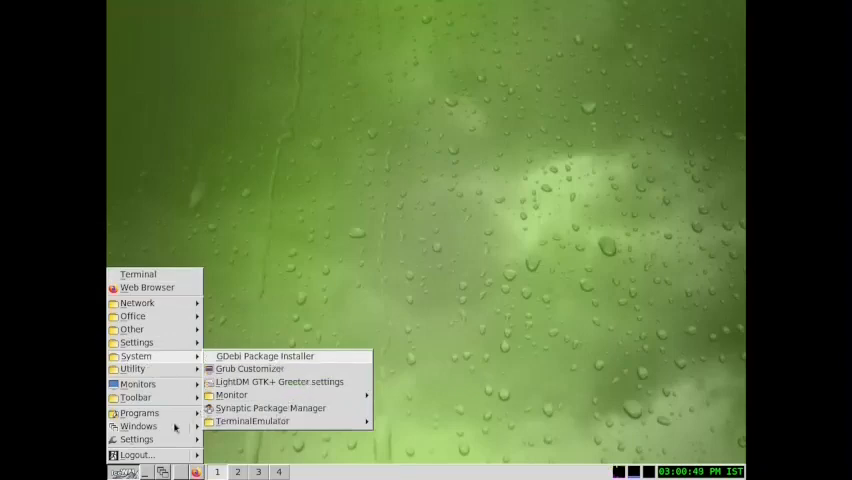
{"action": "mouse_move", "coordinate": [136, 440]}
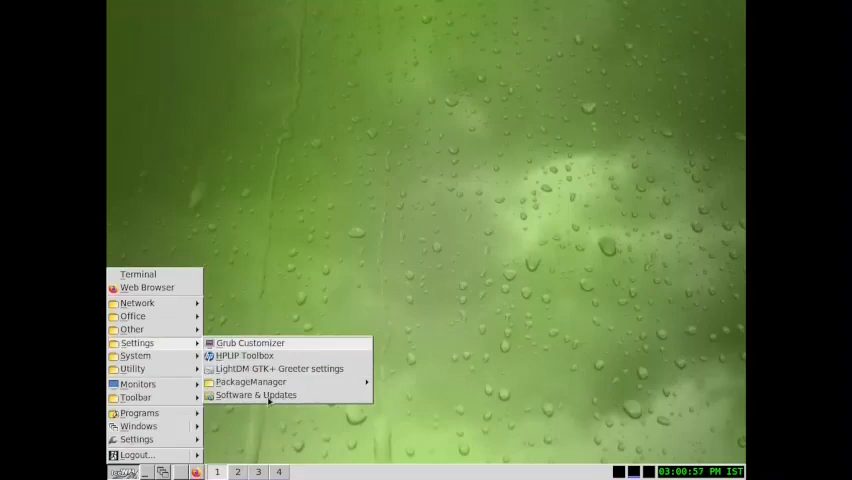
- Launch Software & Updates and review the Debian Software sources (main, contrib, non-free)
{"action": "left_click", "coordinate": [356, 248]}
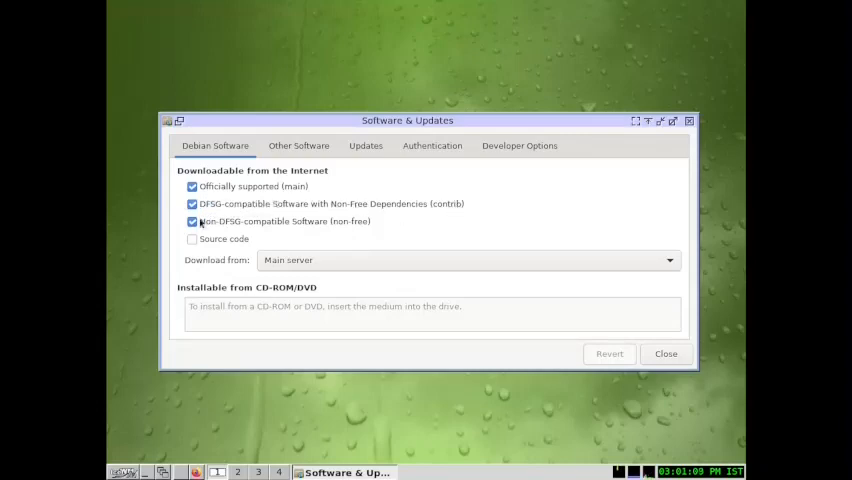
{"action": "mouse_move", "coordinate": [272, 206]}
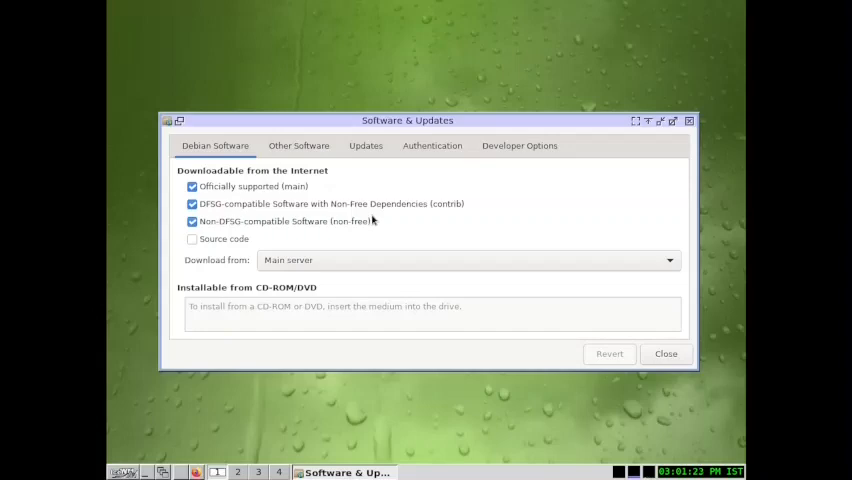
{"action": "mouse_move", "coordinate": [208, 196]}
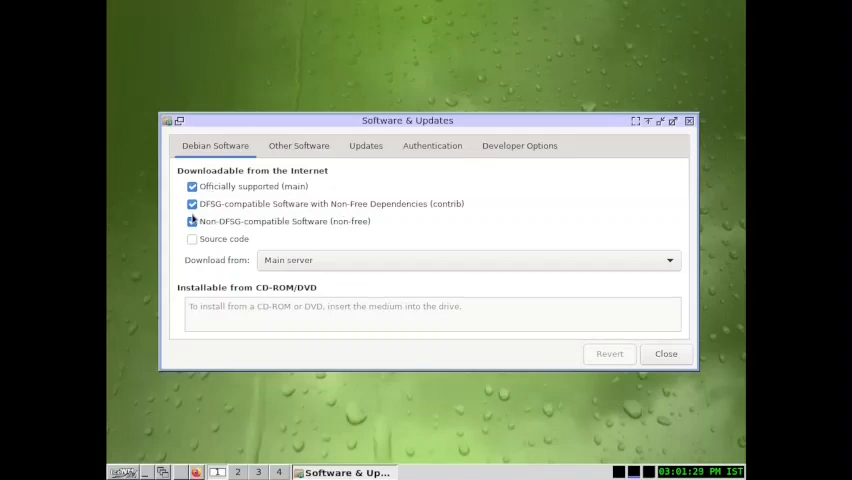
{"action": "left_click", "coordinate": [192, 220]}
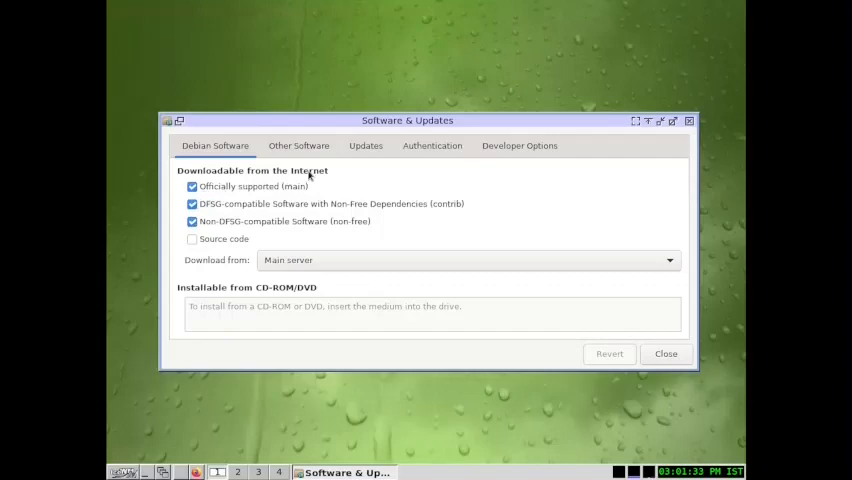
{"action": "mouse_move", "coordinate": [392, 228]}
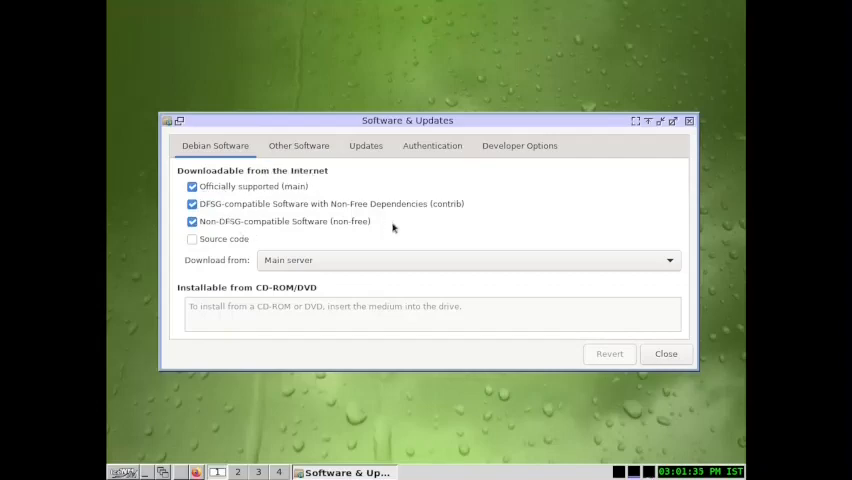
{"action": "mouse_move", "coordinate": [400, 222]}
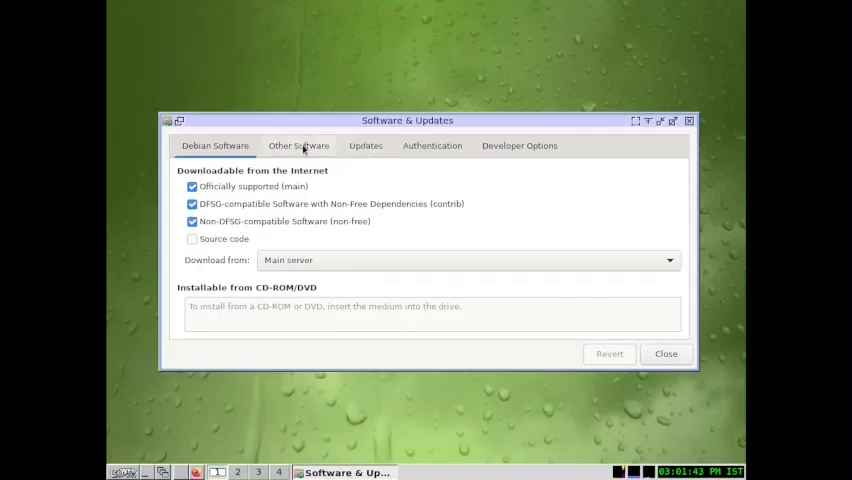
- Review the Other Software, Updates, Authentication and Developer Options pages
{"action": "left_click", "coordinate": [298, 144]}
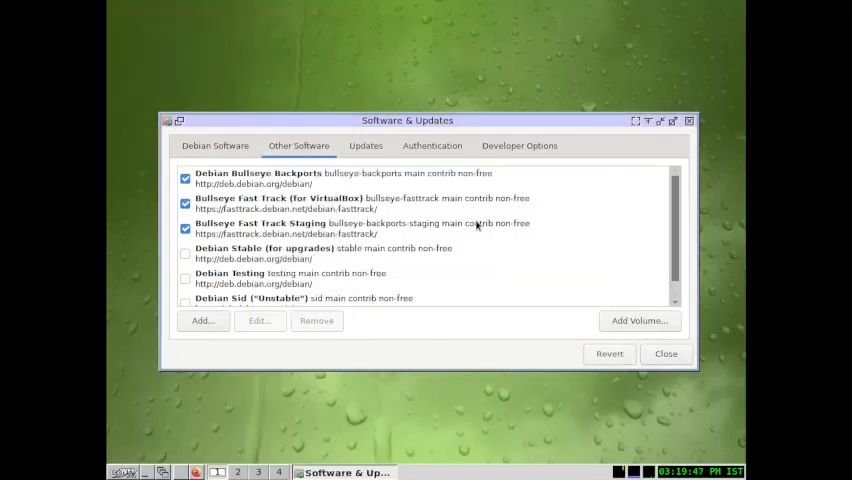
{"action": "mouse_move", "coordinate": [252, 244]}
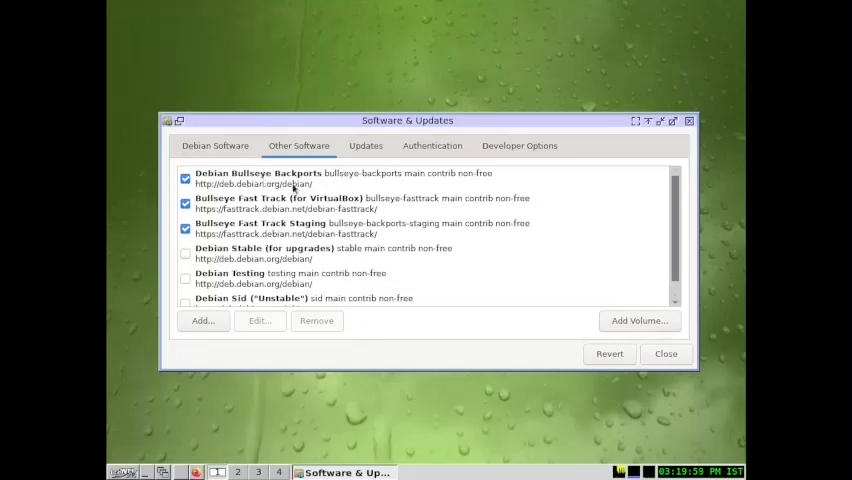
{"action": "left_click", "coordinate": [214, 144]}
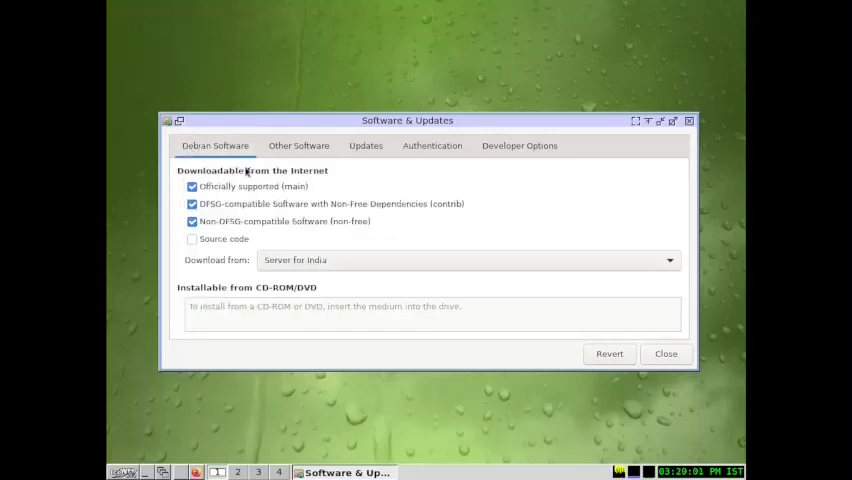
{"action": "left_click", "coordinate": [364, 144]}
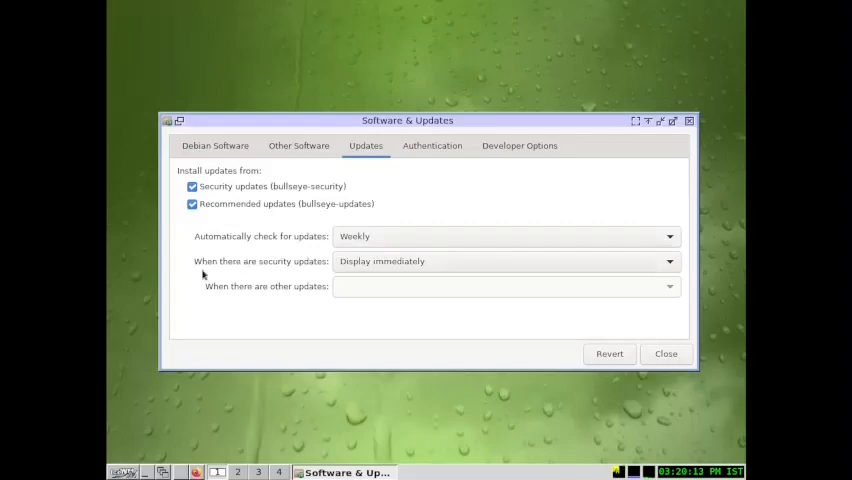
{"action": "mouse_move", "coordinate": [374, 270]}
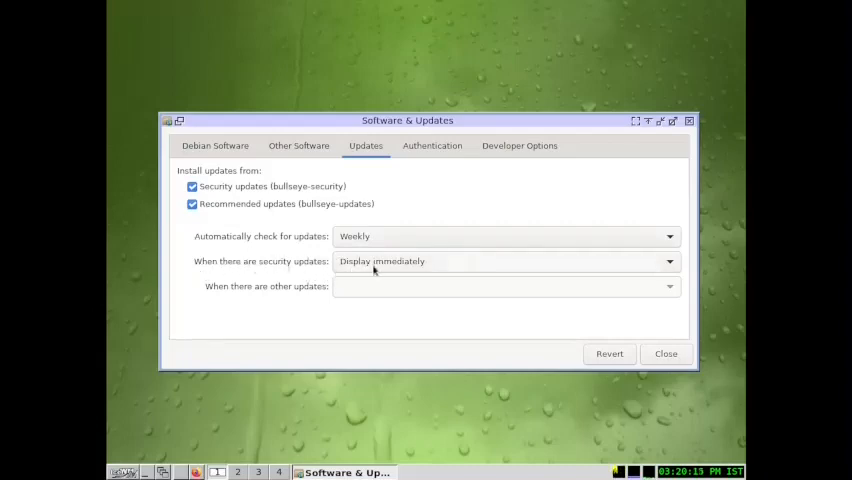
{"action": "left_click", "coordinate": [432, 144]}
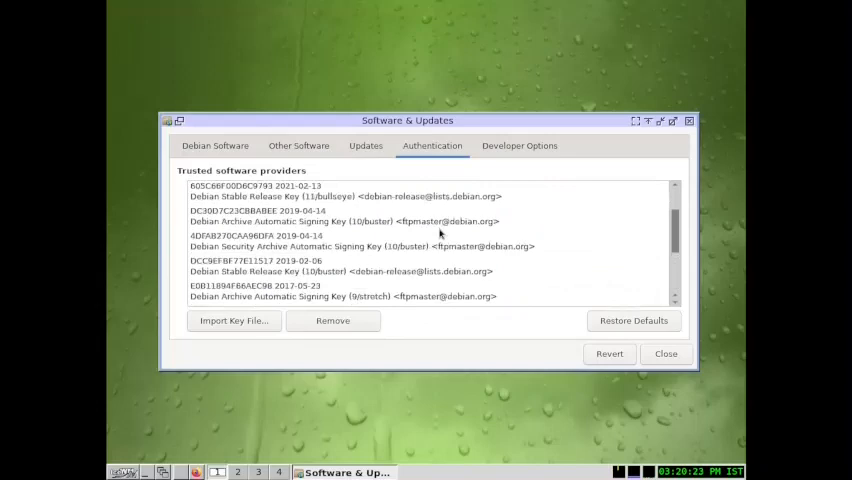
{"action": "left_click", "coordinate": [520, 144]}
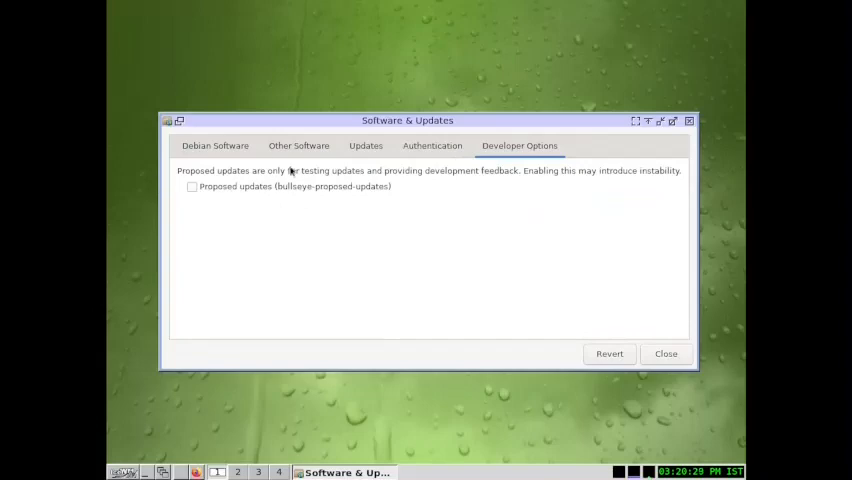
- Close Software & Updates and bring the IceWM start menu back up
{"action": "left_click", "coordinate": [664, 352]}
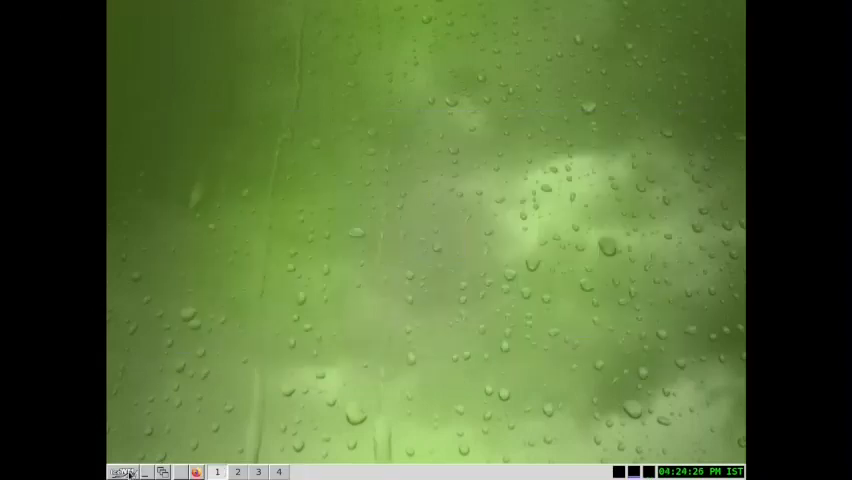
{"action": "left_click", "coordinate": [122, 472]}
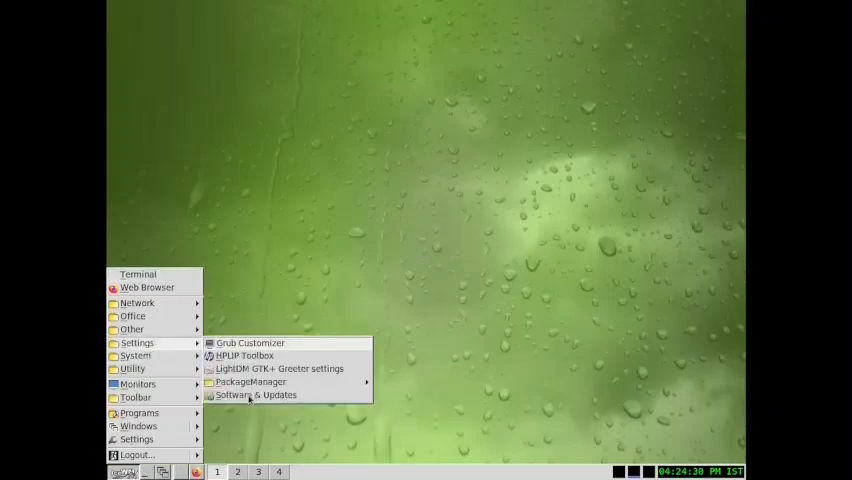
{"action": "mouse_move", "coordinate": [300, 264]}
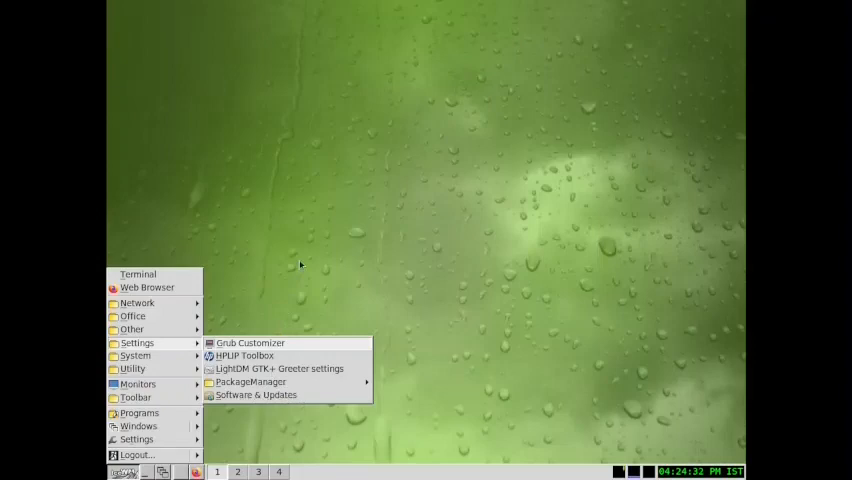
{"action": "mouse_move", "coordinate": [250, 364]}
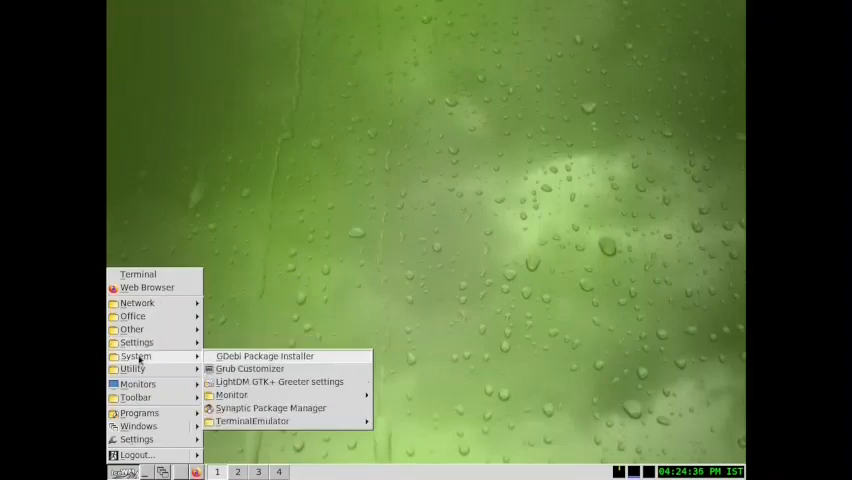
{"action": "mouse_move", "coordinate": [252, 420]}
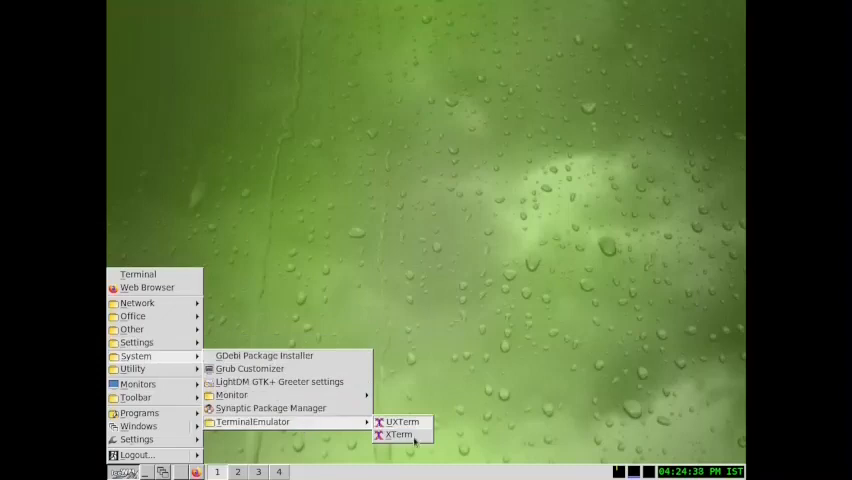
- Launch a UXTerm terminal from System > Terminal Emulator and nudge its window into place
{"action": "left_click", "coordinate": [400, 434]}
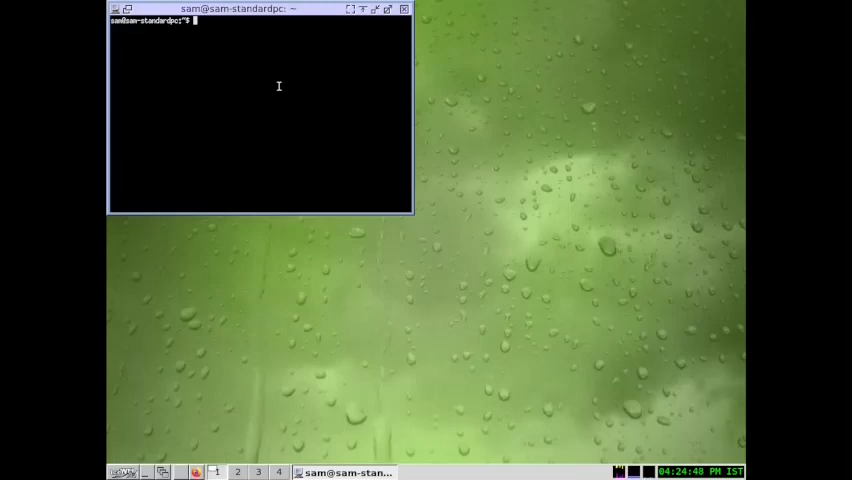
{"action": "mouse_move", "coordinate": [236, 40]}
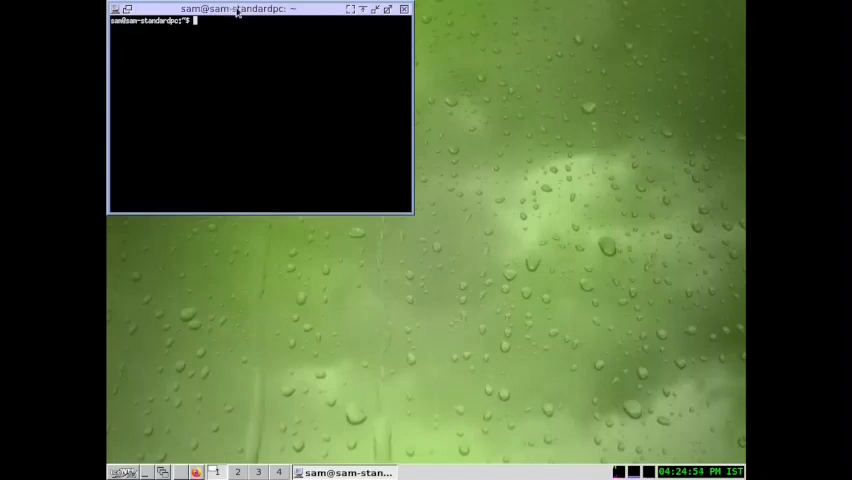
{"action": "left_click_drag", "start_coordinate": [238, 8], "coordinate": [258, 16]}
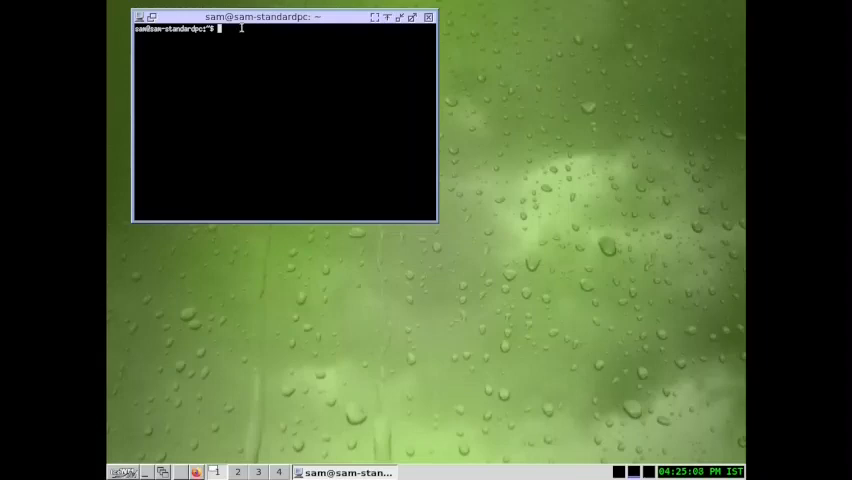
{"action": "mouse_move", "coordinate": [238, 40]}
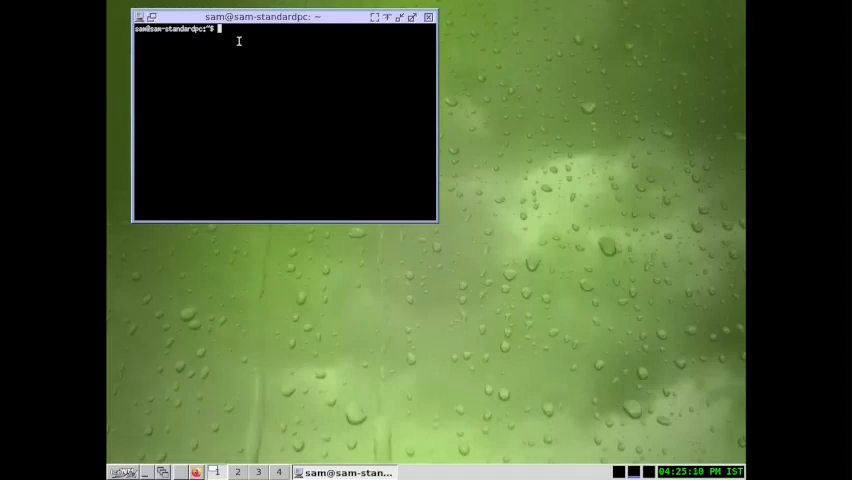
- Attempt 'sudo install tasksel', which fails with a missing-operand error
{"action": "type", "text": "sudo install tasksel"}
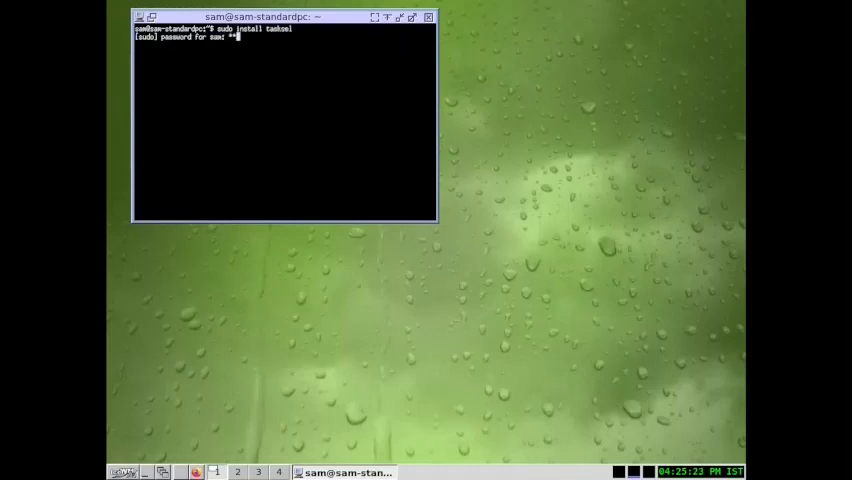
{"action": "key", "text": "Return"}
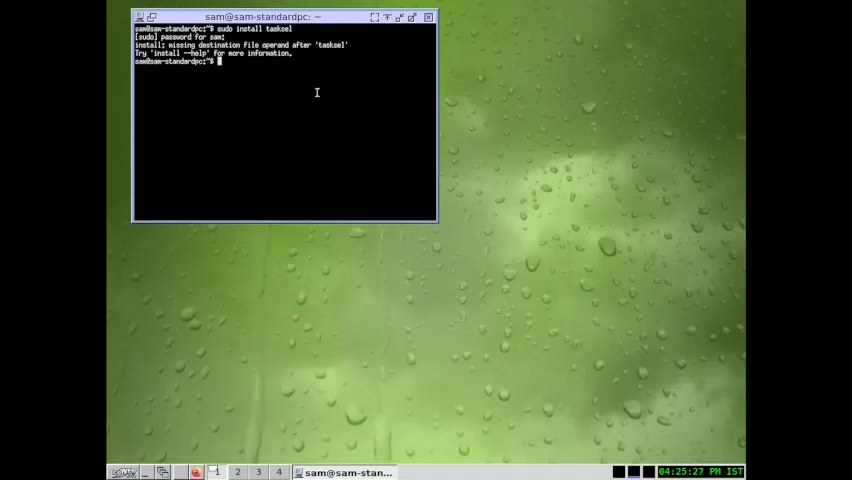
{"action": "type", "text": "sudo install tasksel"}
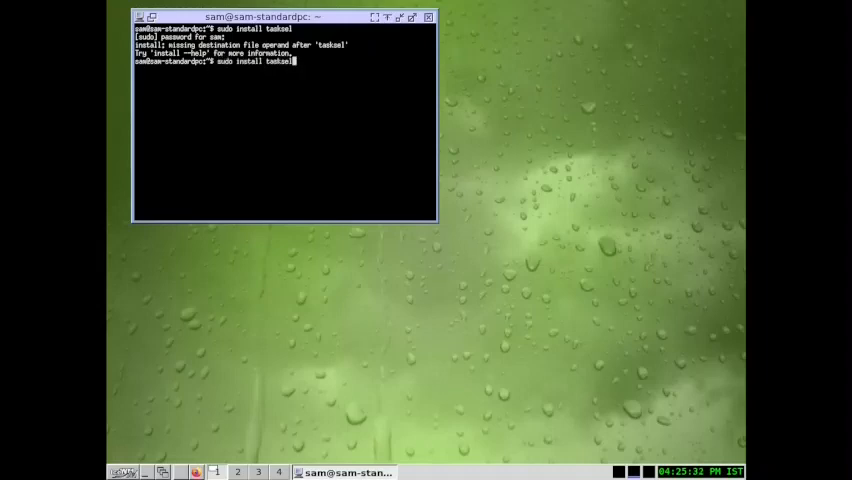
{"action": "type", "text": "--"}
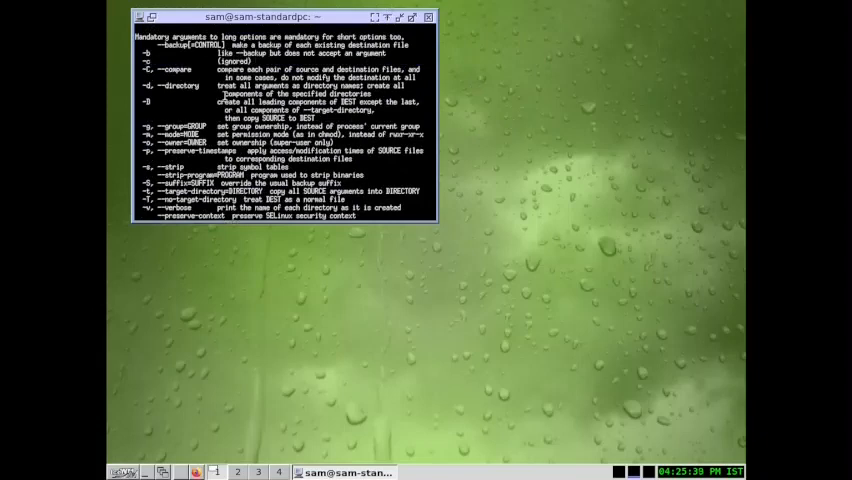
{"action": "scroll", "scroll_direction": "down", "scroll_amount": 3}
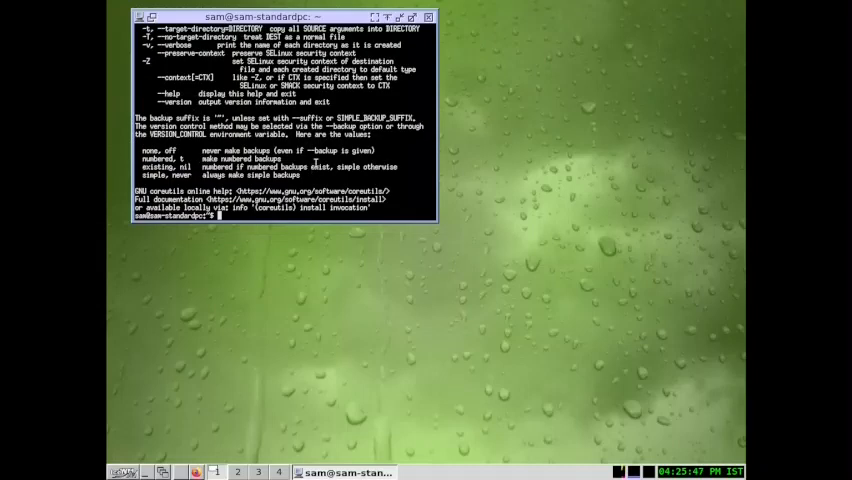
- Run 'sudo install tasksel --help' and read the install command's help text
{"action": "type", "text": "sudo install tasksel --help"}
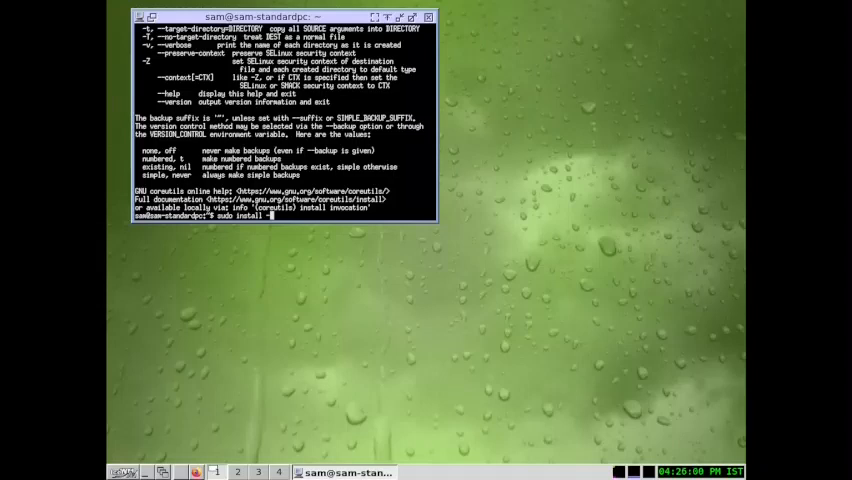
{"action": "type", "text": "-task"}
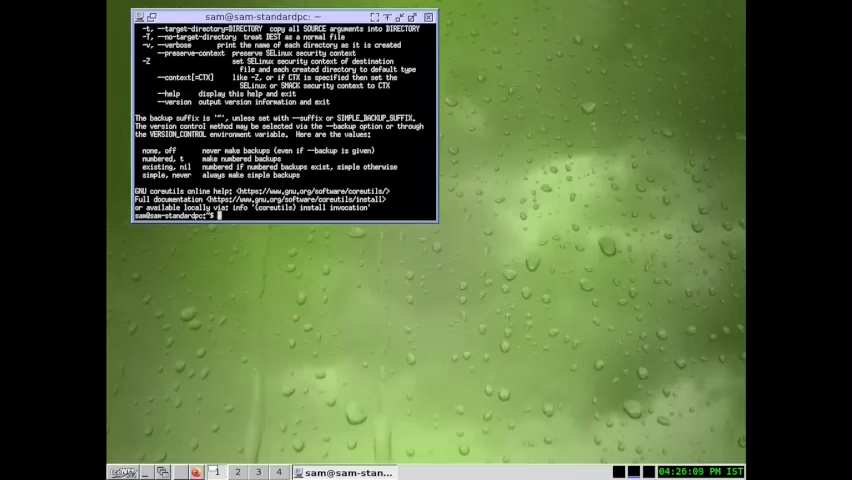
{"action": "type", "text": "tasksel"}
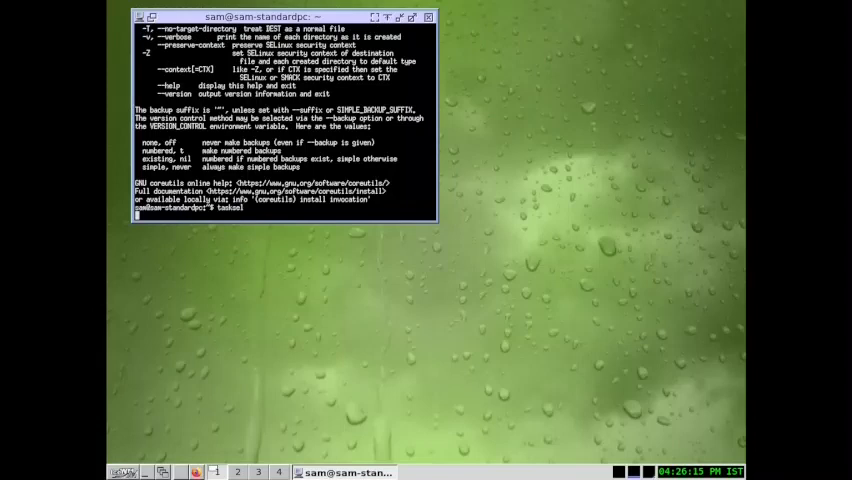
{"action": "key", "text": "Return"}
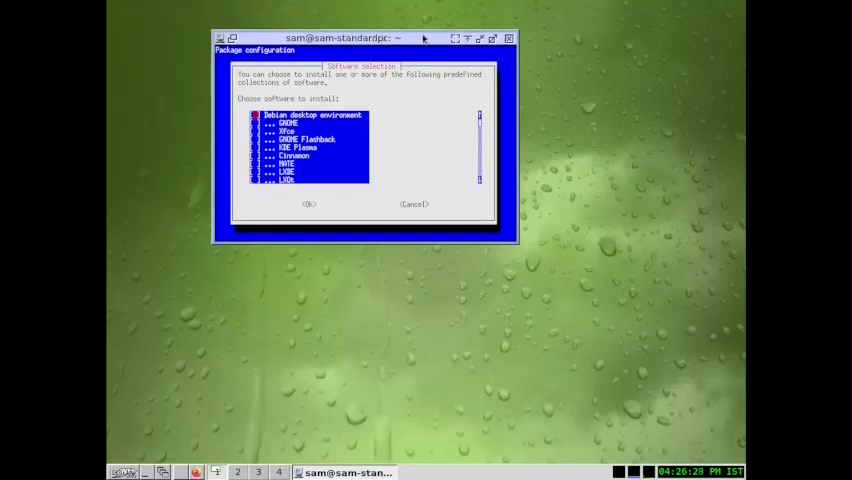
{"action": "mouse_move", "coordinate": [432, 124]}
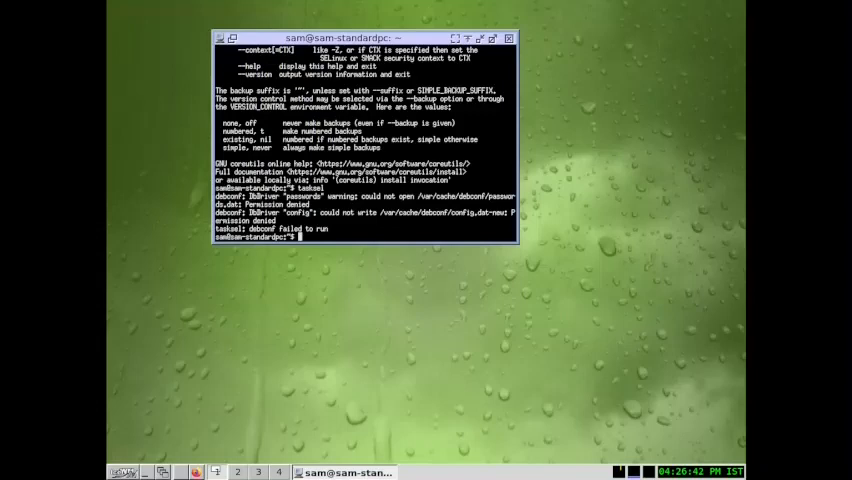
- Run 'tasksel' twice without sudo, hitting the same debconf permission-denied errors
{"action": "type", "text": "tasksel"}
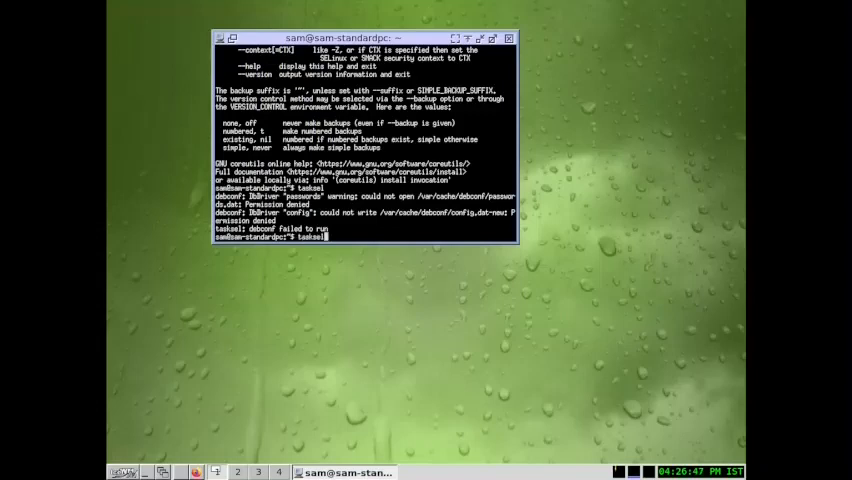
{"action": "key", "text": "Return"}
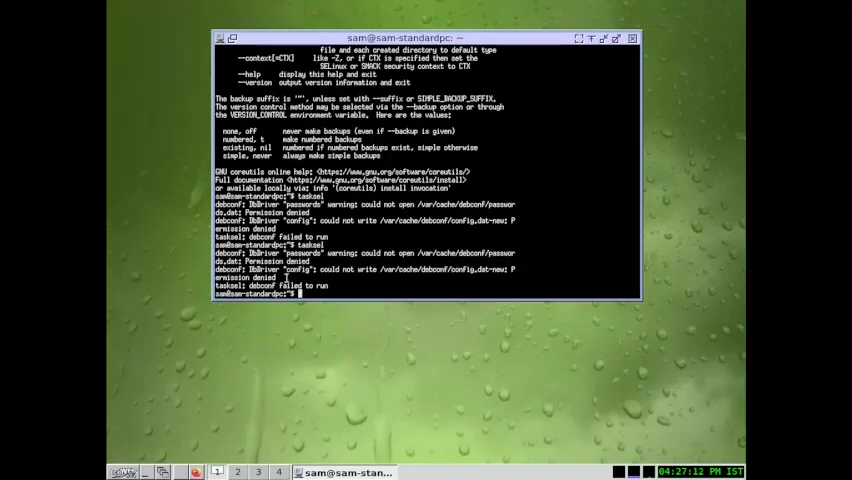
{"action": "type", "text": "tasksel"}
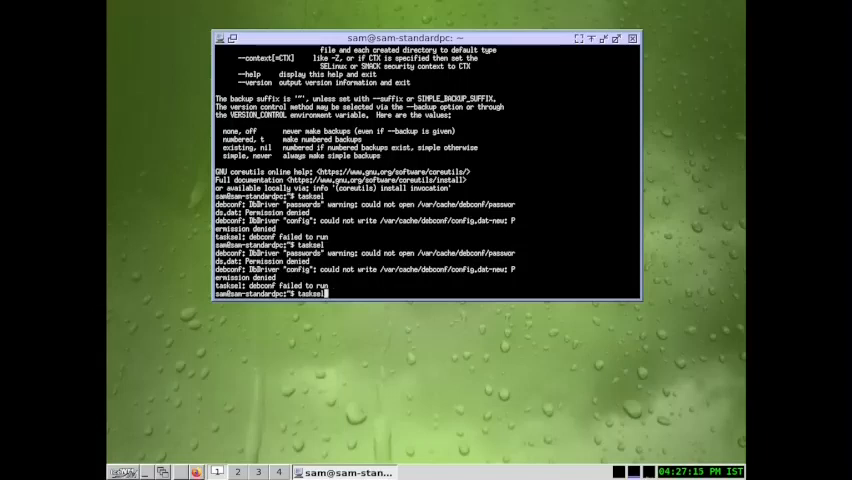
{"action": "key", "text": "Return"}
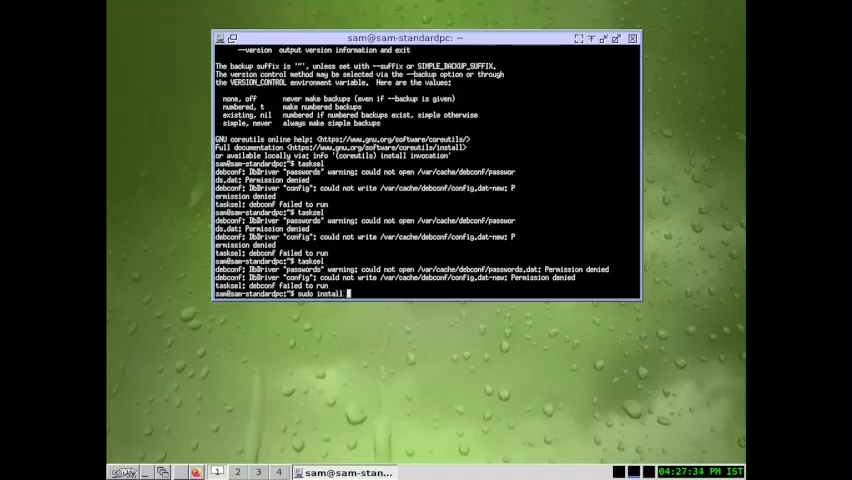
- Run 'sudo apt install xfce4 xfce4-goodies' and answer 'y' at the continue prompt
{"action": "type", "text": "xfce"}
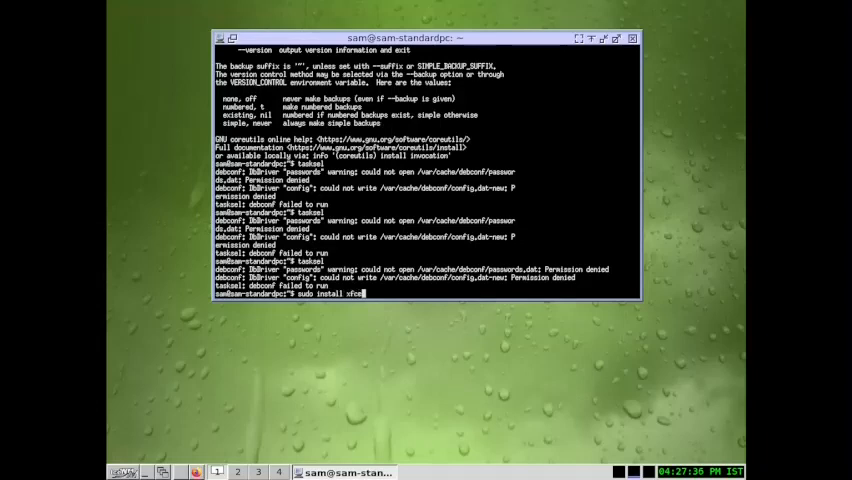
{"action": "type", "text": "xfce"}
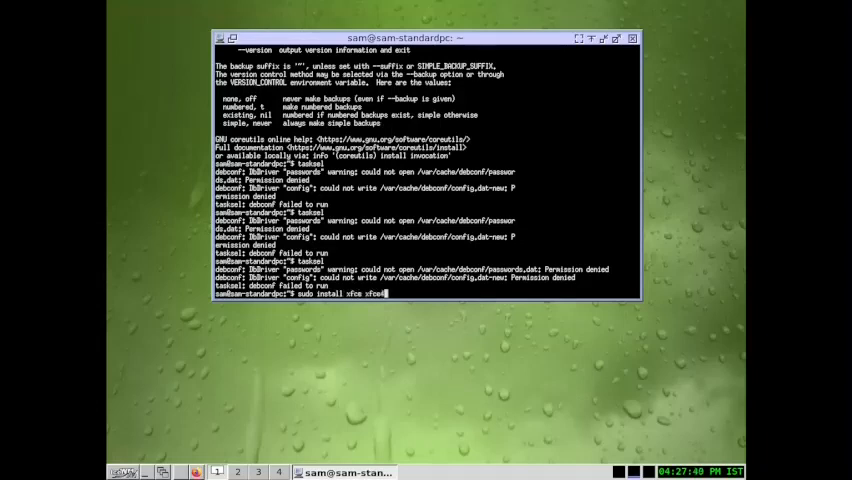
{"action": "type", "text": "4"}
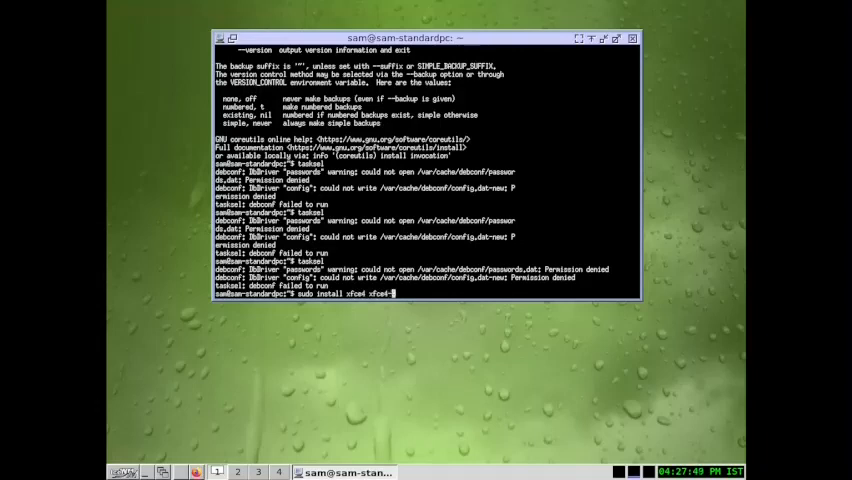
{"action": "type", "text": "-goodies"}
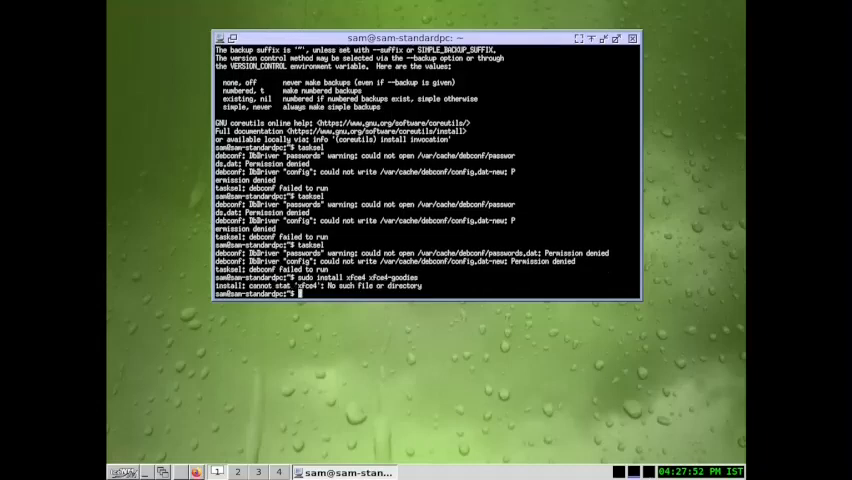
{"action": "type", "text": "sudo install xfce4 xfce4-goodies"}
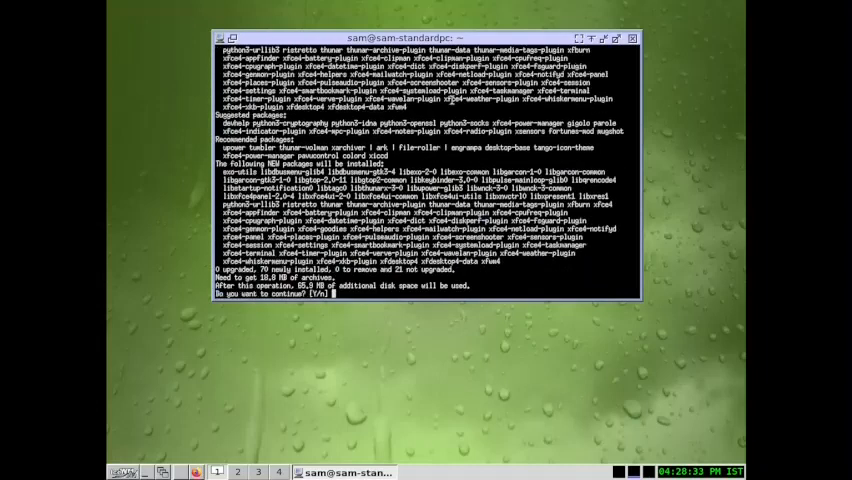
{"action": "type", "text": "y"}
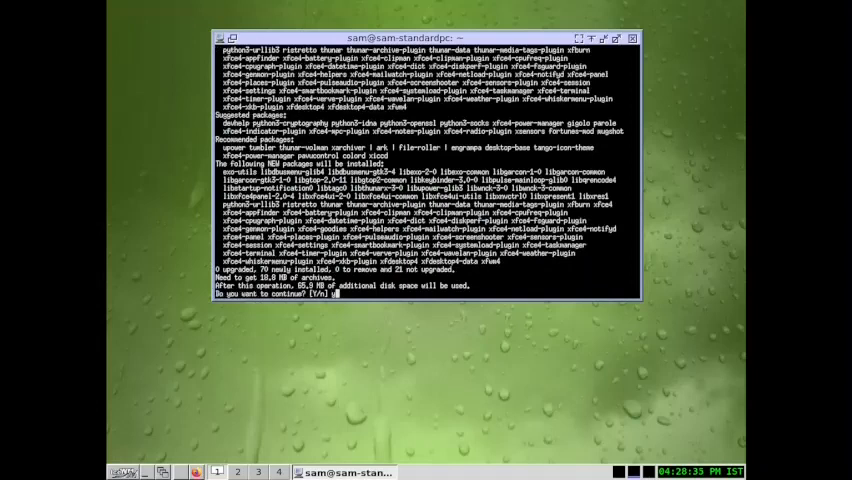